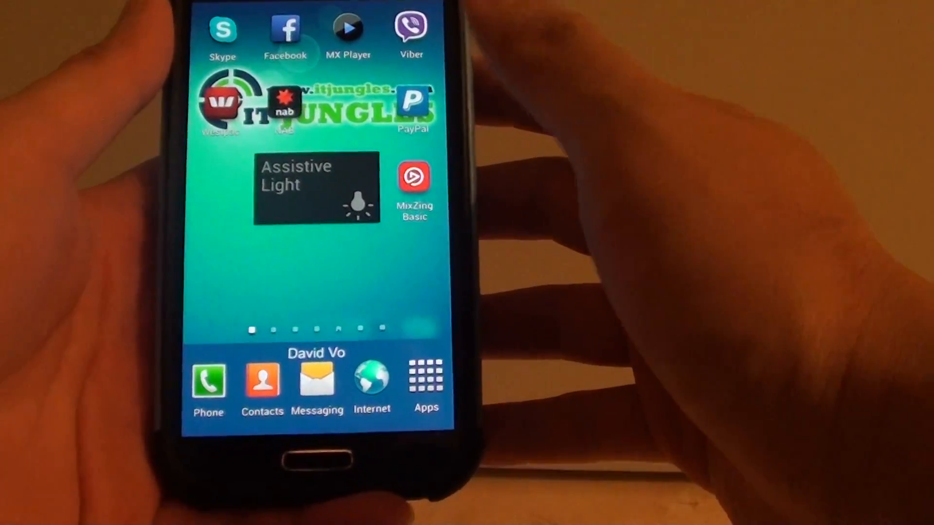
Launch Samsung Internet to show the IT Jungles iTunes invalid signature article
scroll("left", 3)
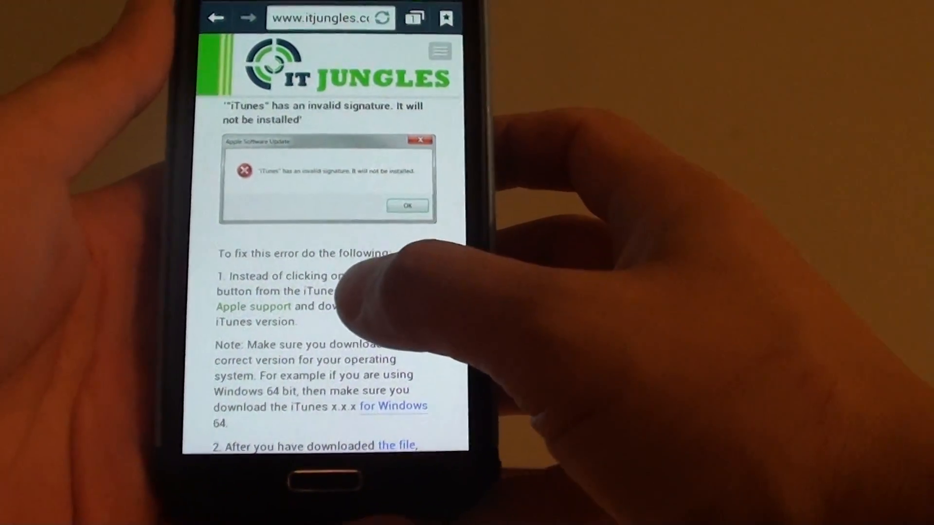
Save the Apple Software Update error screenshot from the article to the phone
scroll("down", 3)
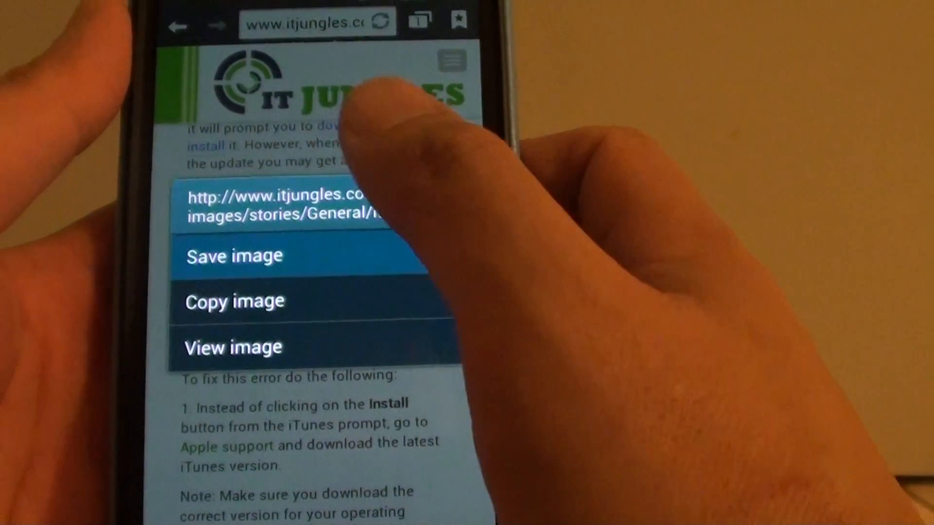
left_click(234, 255)
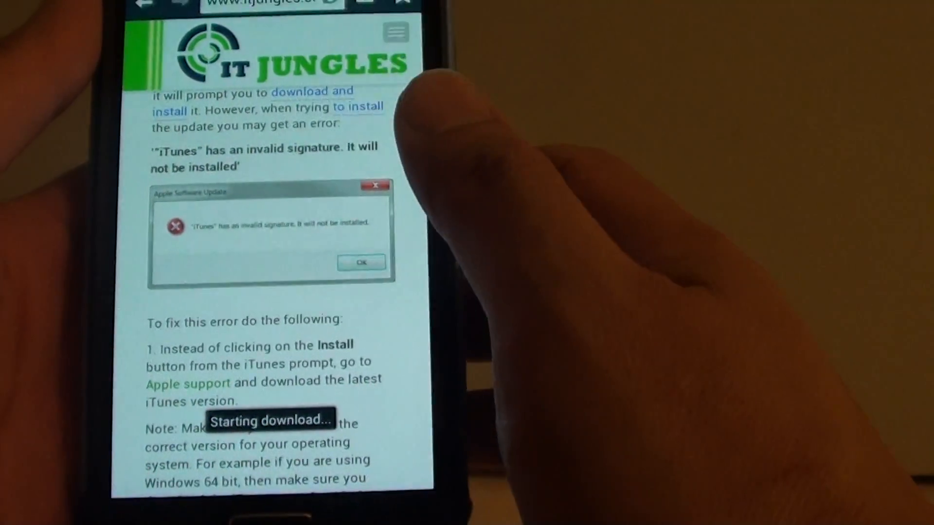